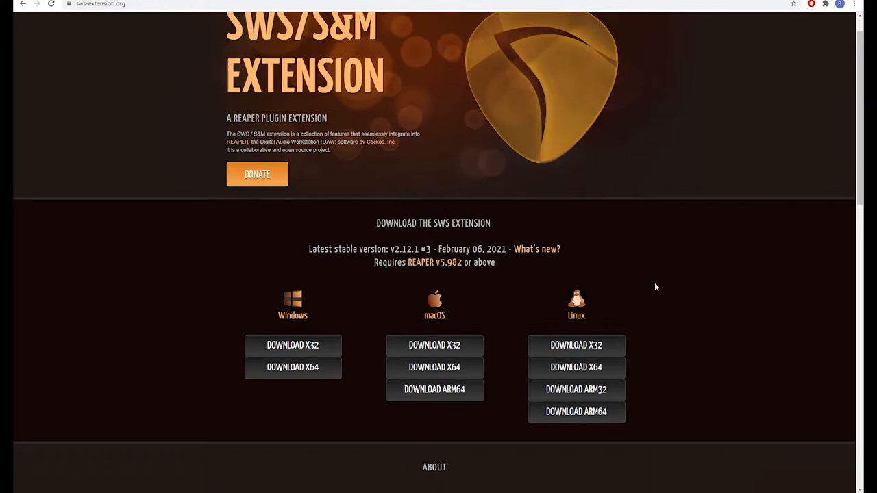
- Scroll the sws-extension.org page past the download buttons to the About section
scroll(down, 3)
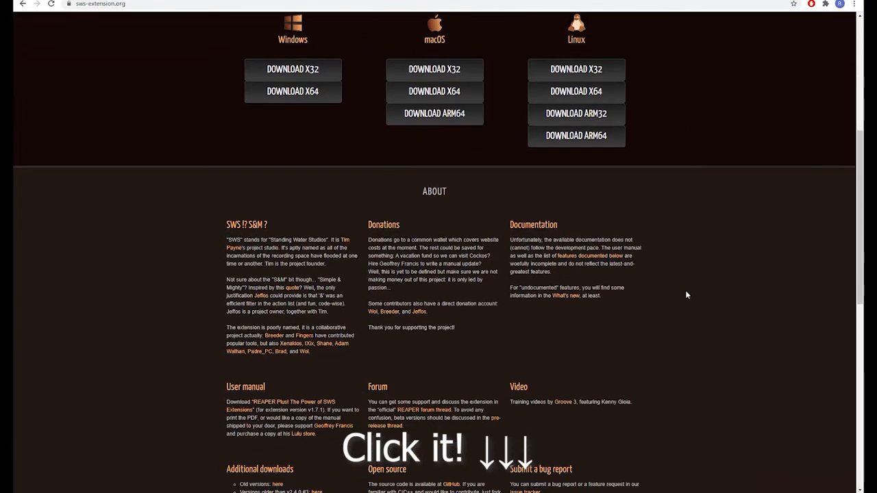
scroll(down, 3)
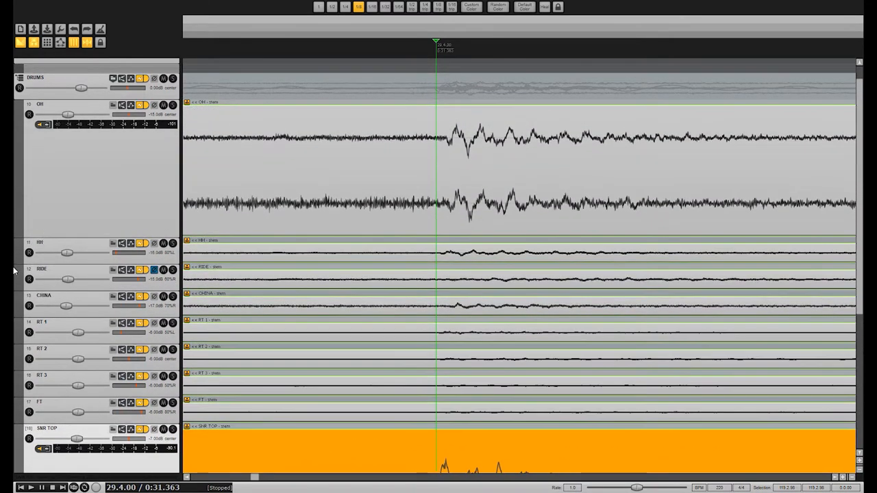
- Fit all drum tracks on screen, deselect all items, and select the SNR TOP item
scroll(down, 3)
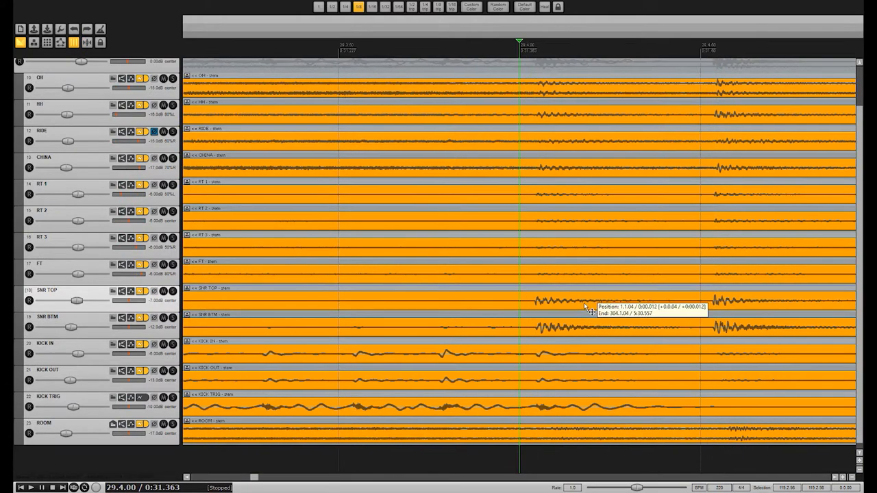
click(577, 231)
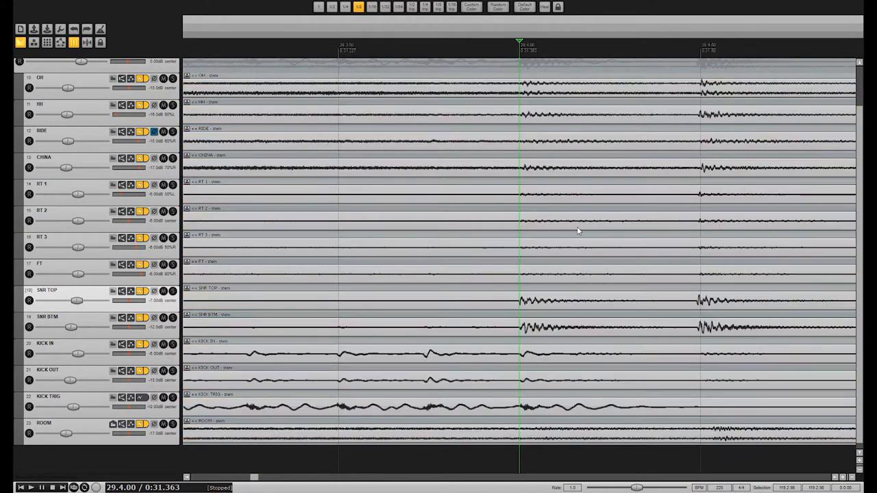
click(569, 300)
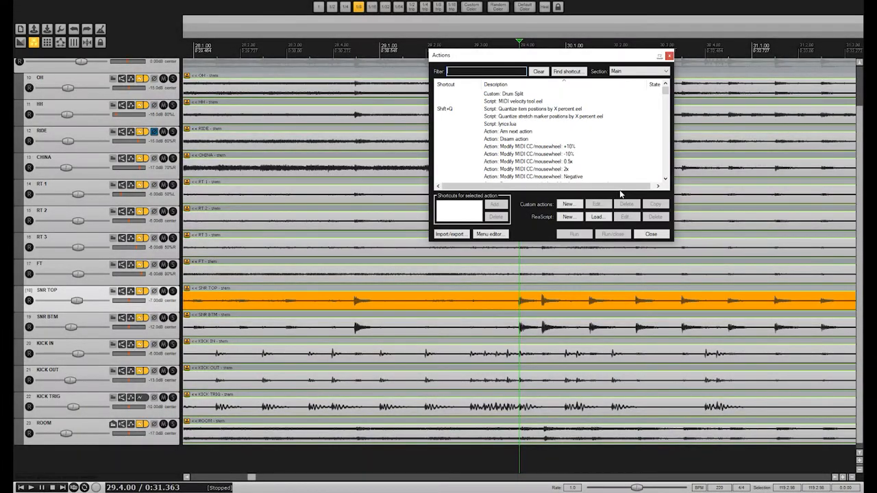
- Run 'Item: Dynamic split items' from the Action list on the SNR TOP item
click(568, 71)
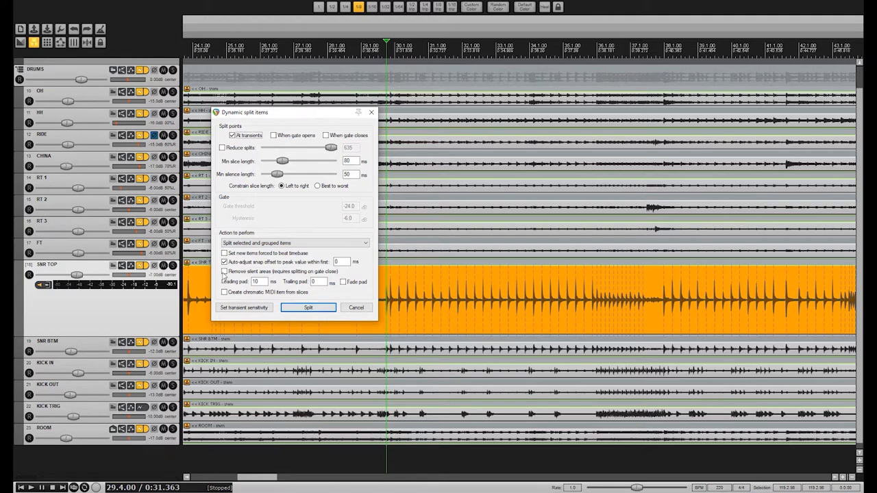
- Try transient thresholds between about -26.5 dB and -10.7 dB
click(244, 307)
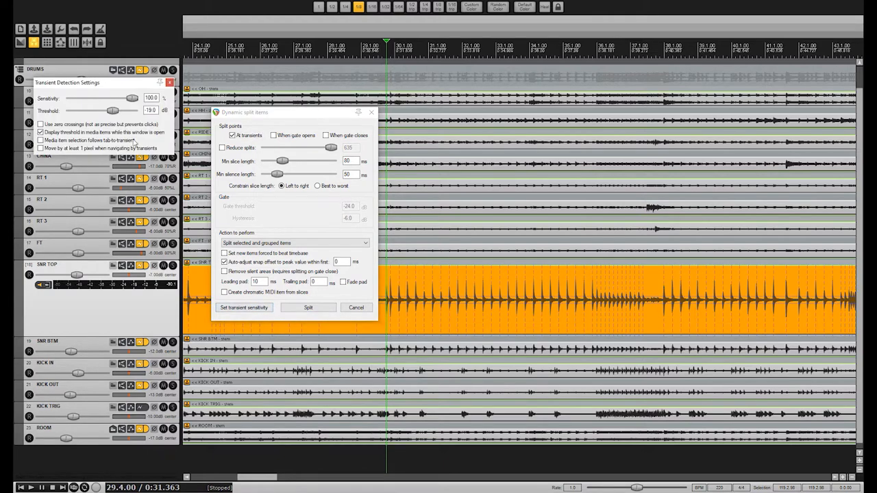
drag(102, 110, 120, 110)
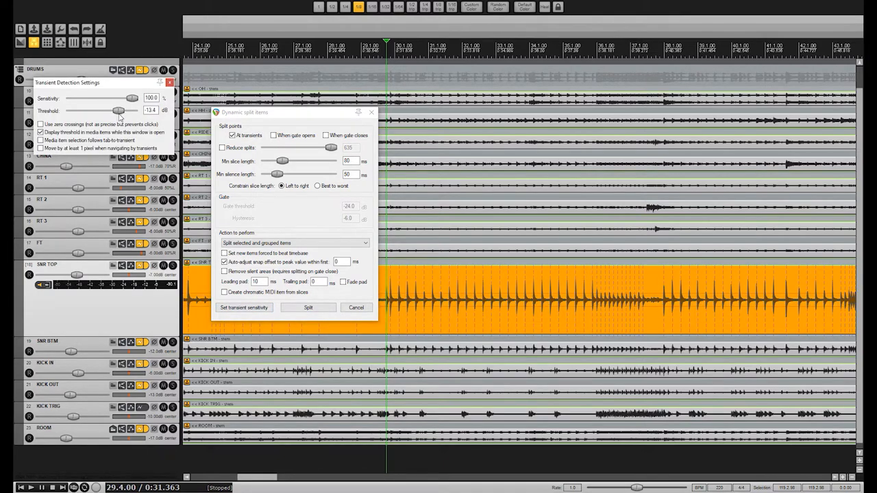
drag(120, 110, 105, 111)
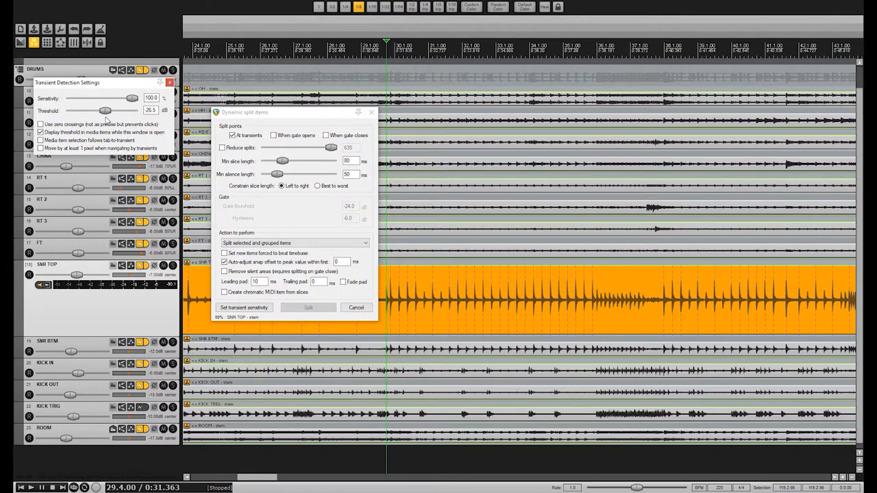
drag(105, 110, 110, 110)
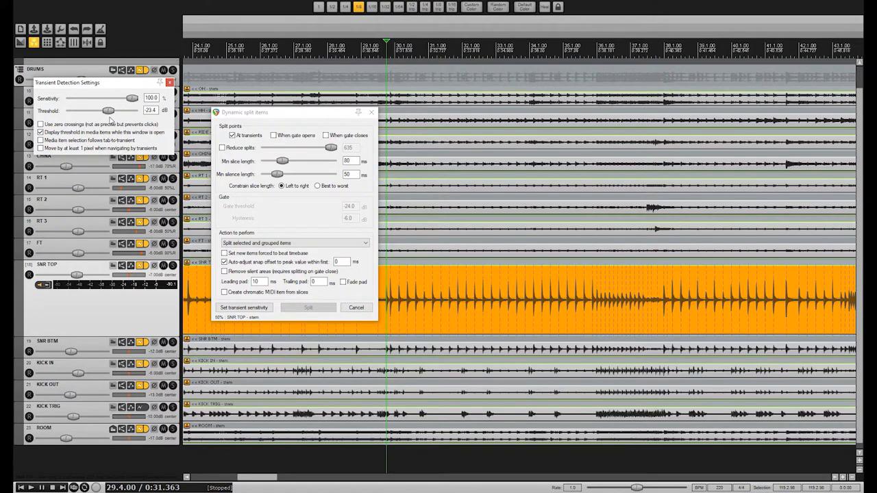
drag(108, 111, 121, 110)
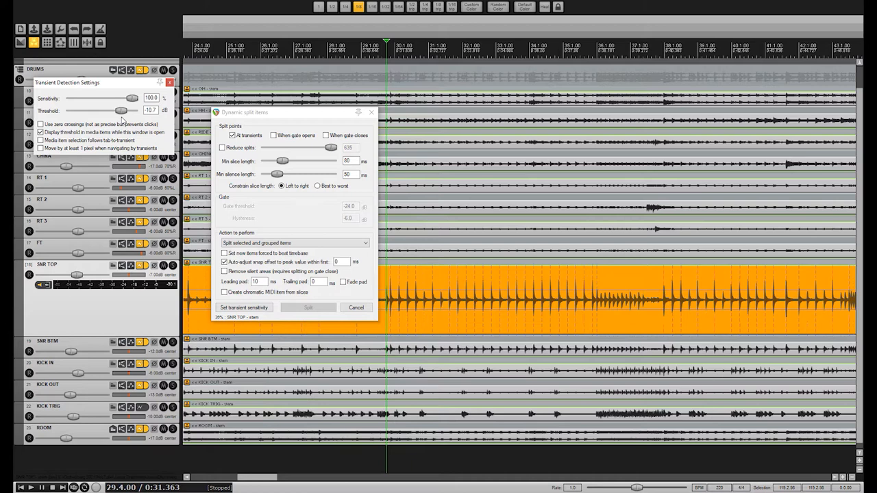
- Sweep detection sensitivity from 6.5% back to 100%, then retune the threshold near -20.8 dB
drag(134, 98, 74, 98)
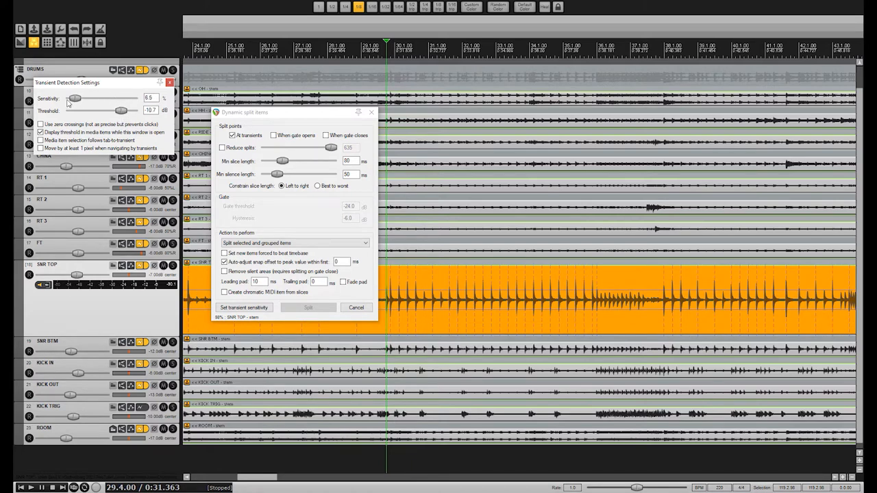
drag(75, 97, 109, 98)
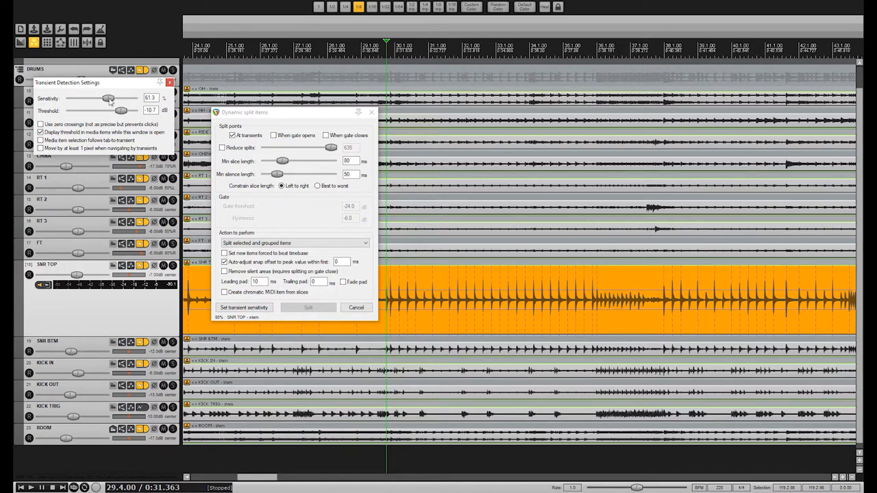
drag(109, 98, 131, 98)
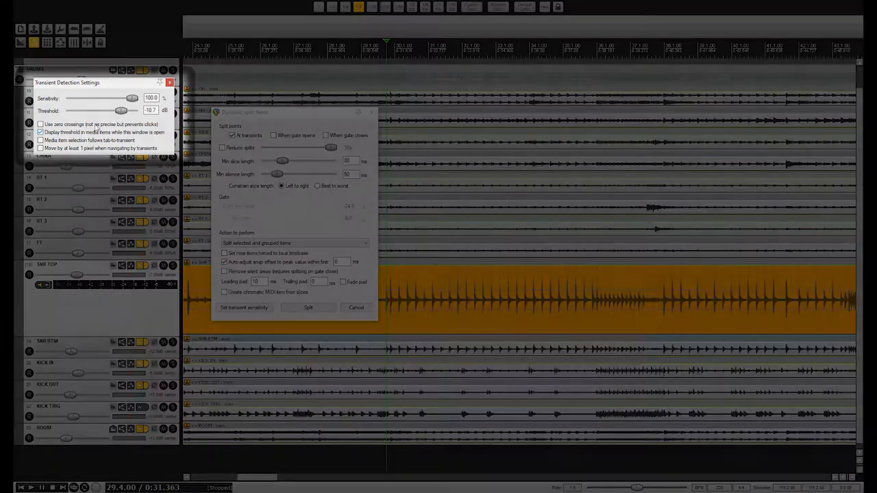
drag(132, 111, 115, 110)
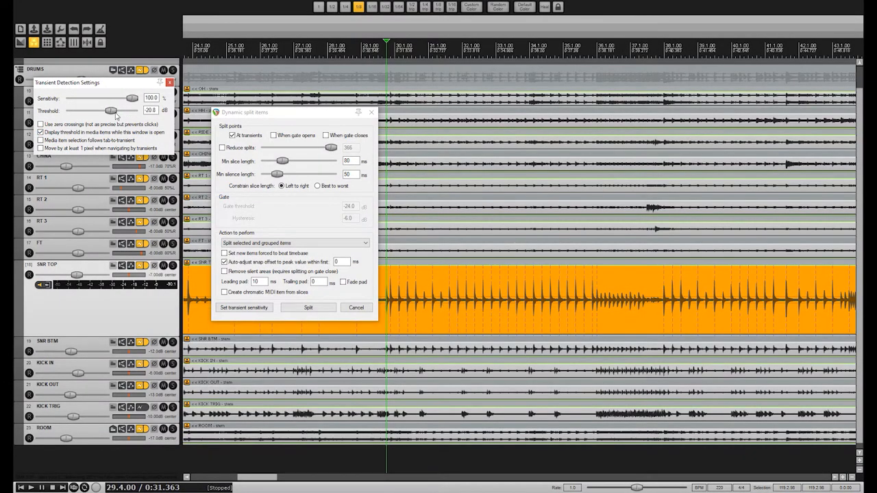
drag(115, 110, 118, 110)
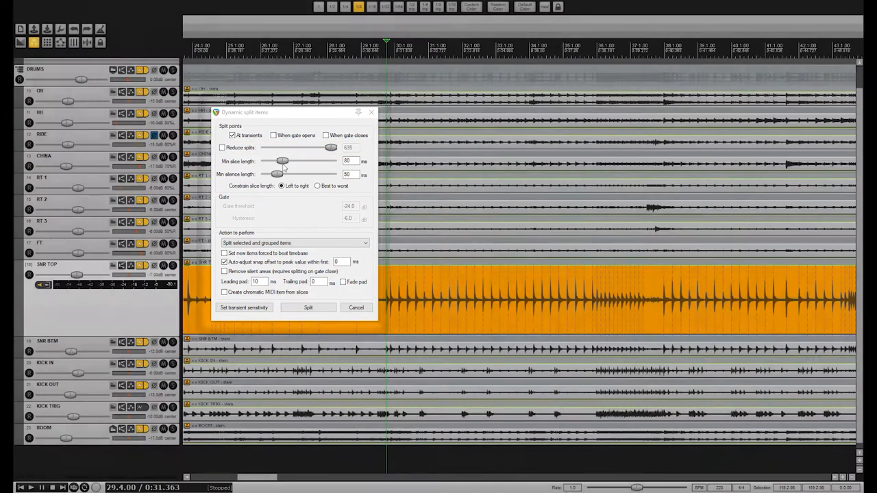
- Try a minimum slice length of about 299 ms, then pull it back down
drag(282, 161, 299, 161)
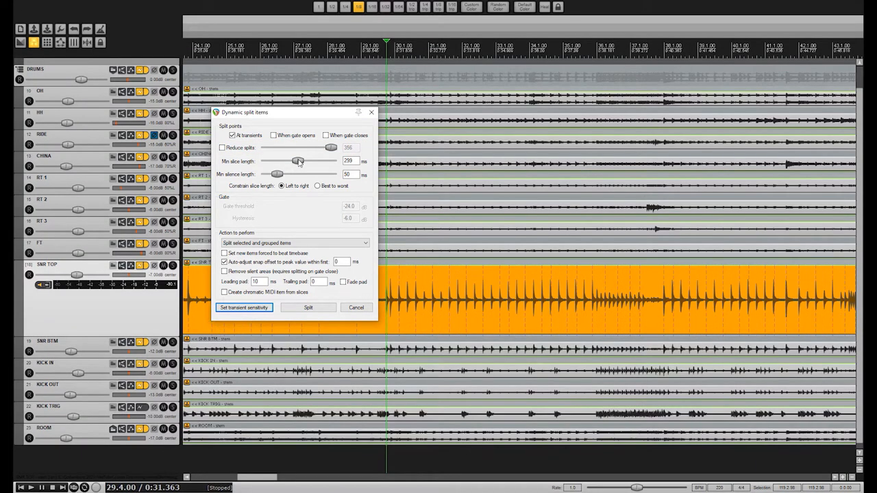
drag(299, 161, 285, 161)
text(15)
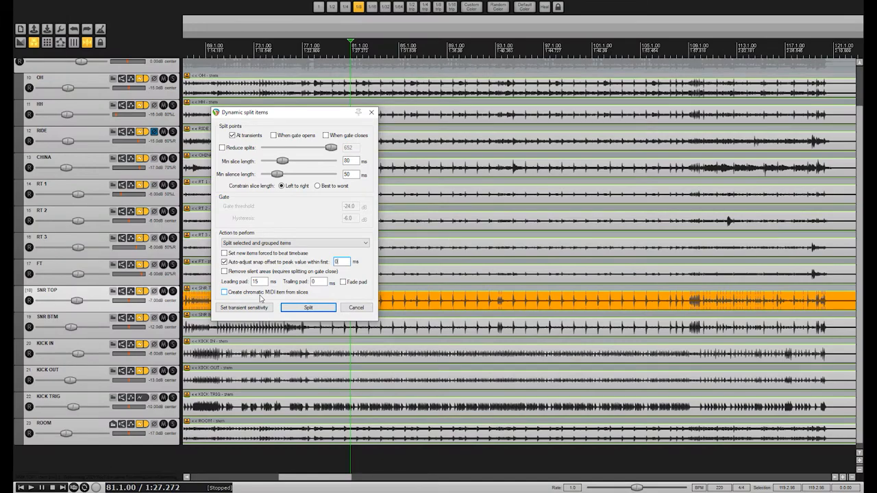
- Split the drum items at detected transients and add two manual splits at missed hits
click(307, 307)
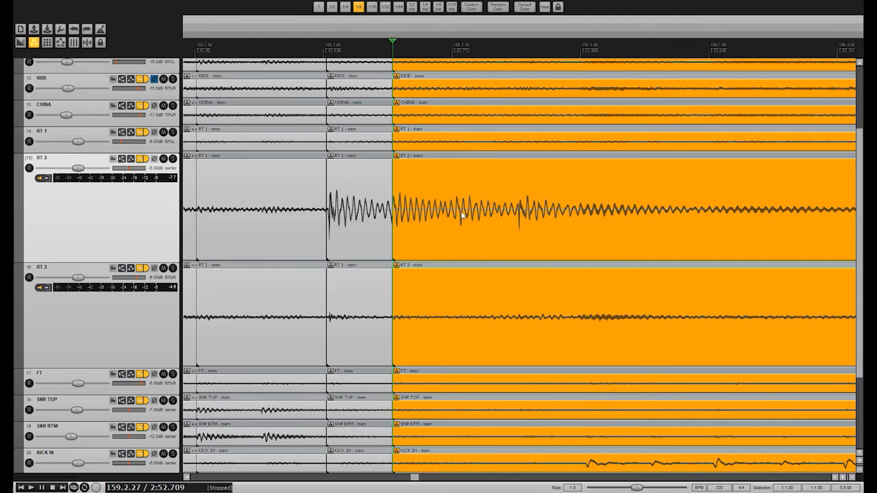
key(s)
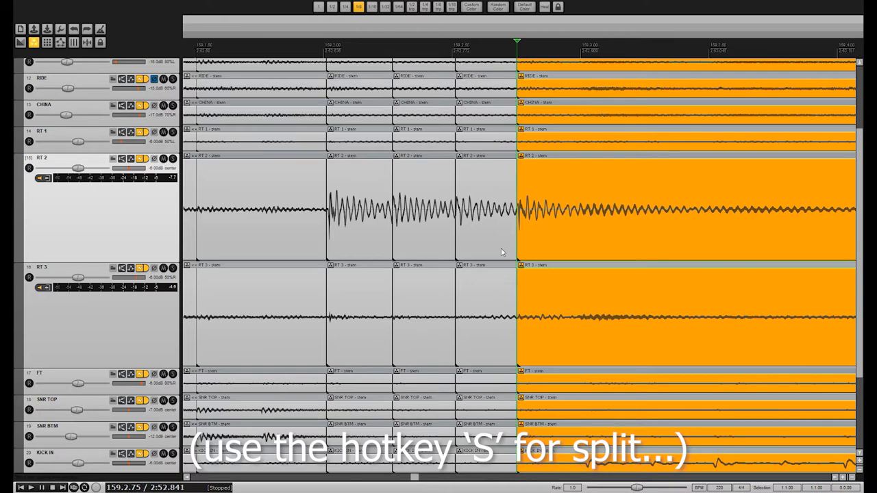
key(s)
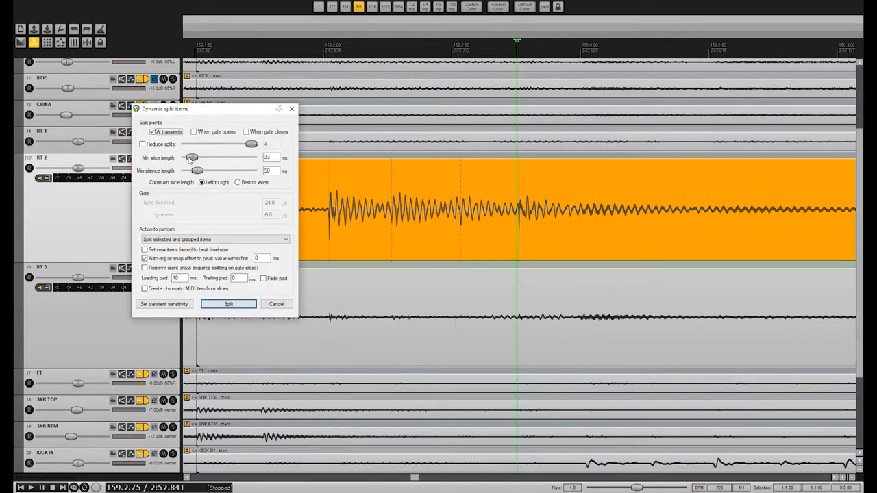
- Raise the minimum slice length to 223 ms and split the RT 2 and RT 1 tom items
drag(190, 158, 200, 158)
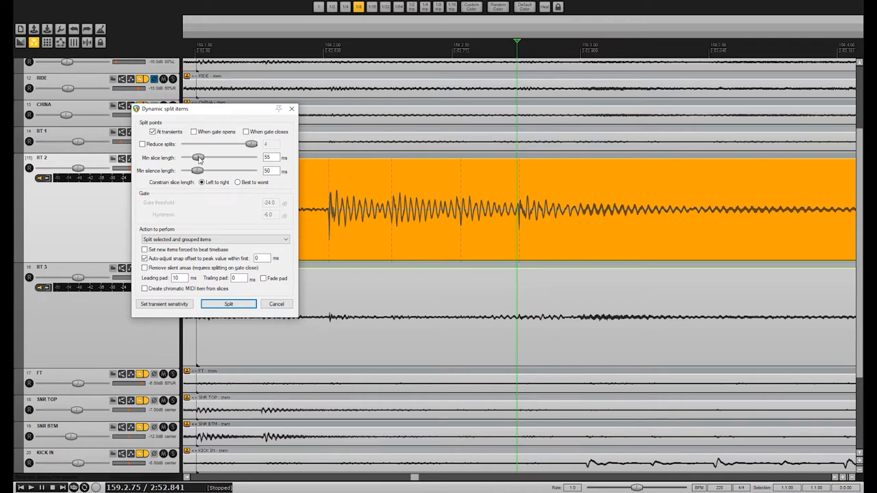
drag(199, 157, 215, 157)
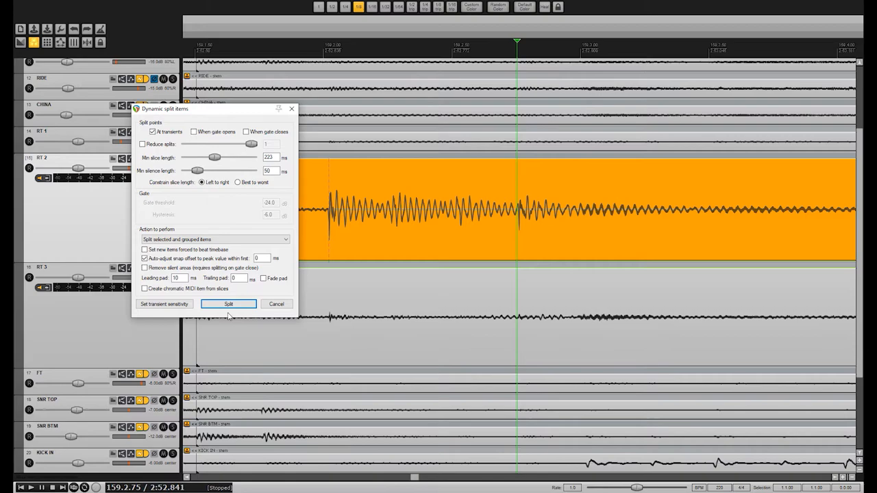
click(228, 303)
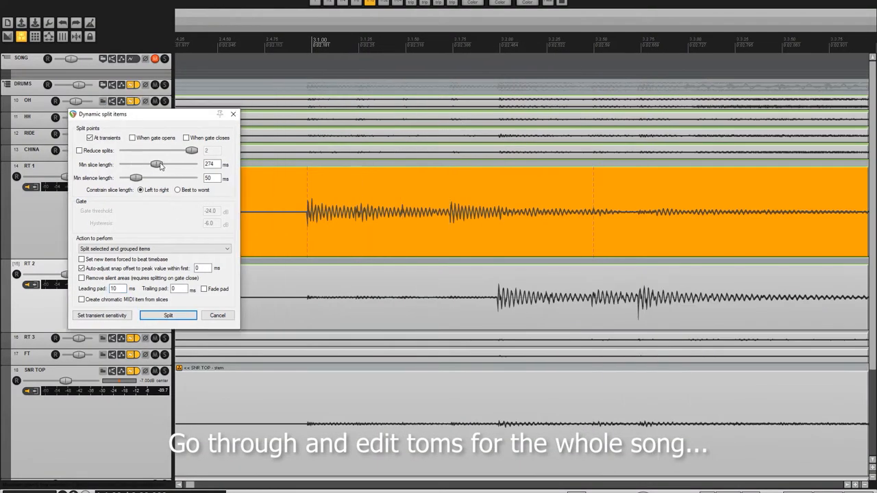
click(168, 315)
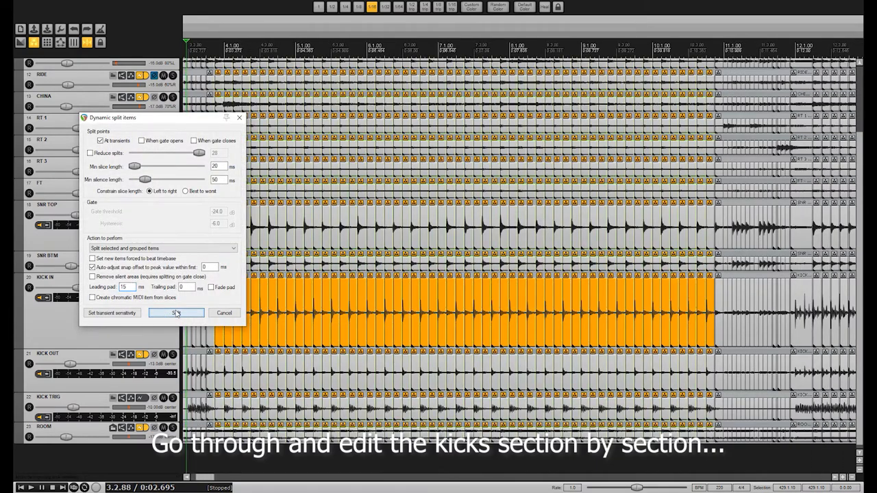
- Split the kick section with a 20 ms minimum slice length and a 15 ms leading pad
click(175, 313)
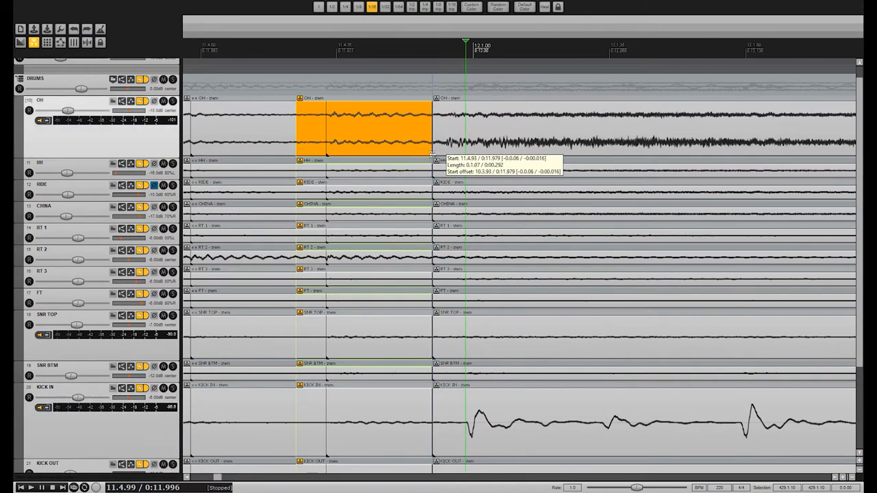
- Group the KICK IN, KICK OUT and KICK TRIG items and split them at every kick hit
scroll(down, 3)
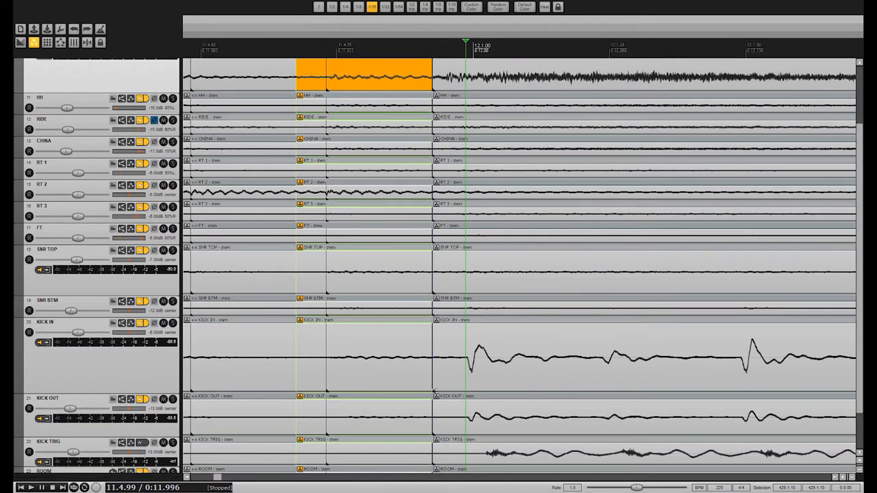
mouse_move(468, 392)
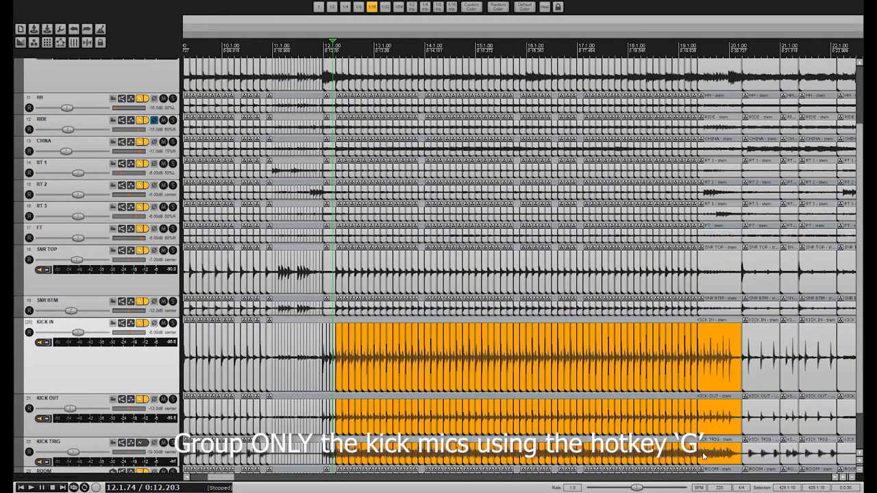
key(g)
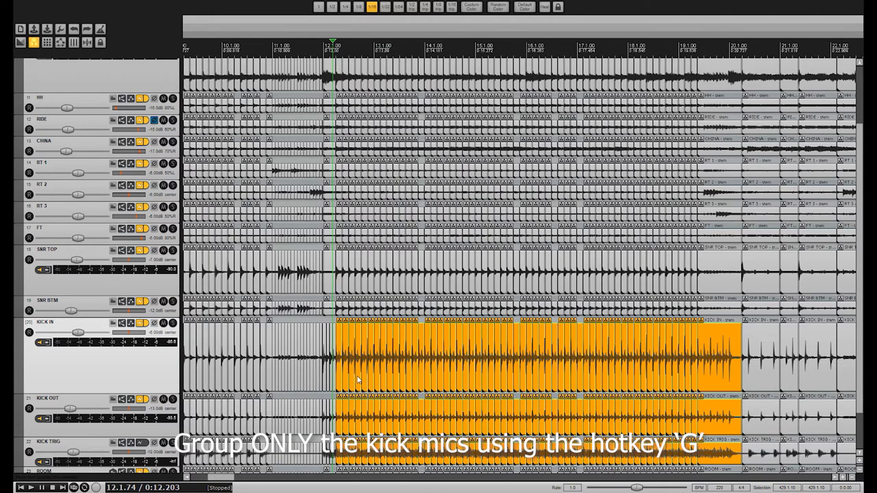
key(g)
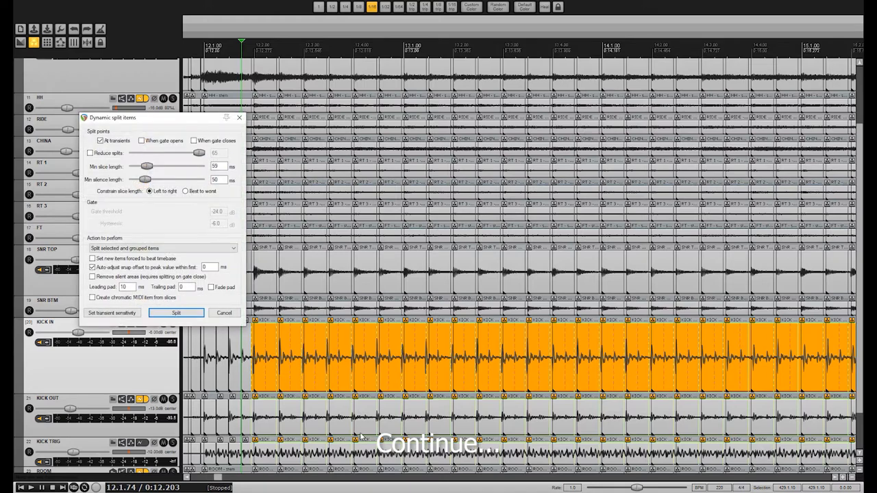
mouse_move(176, 313)
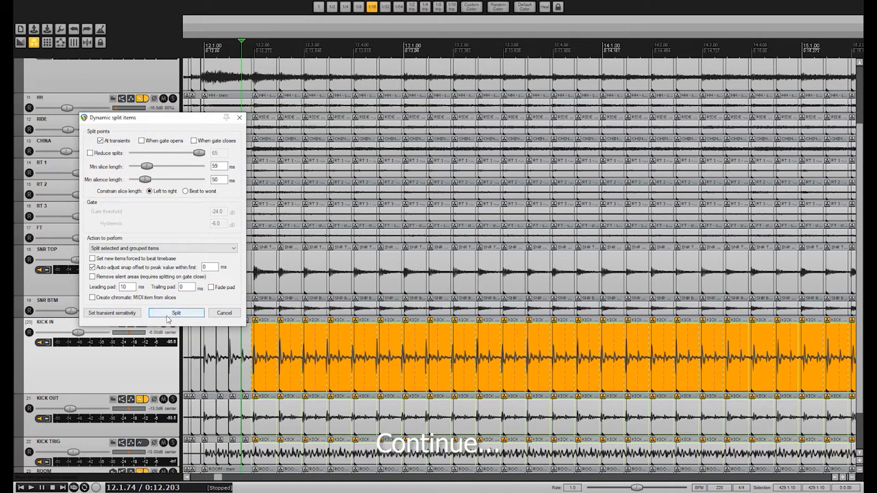
click(175, 313)
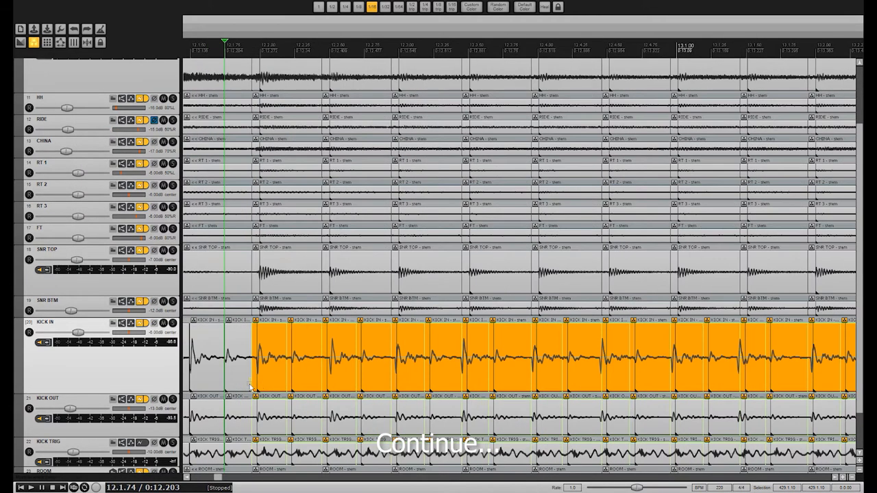
scroll(right, 3)
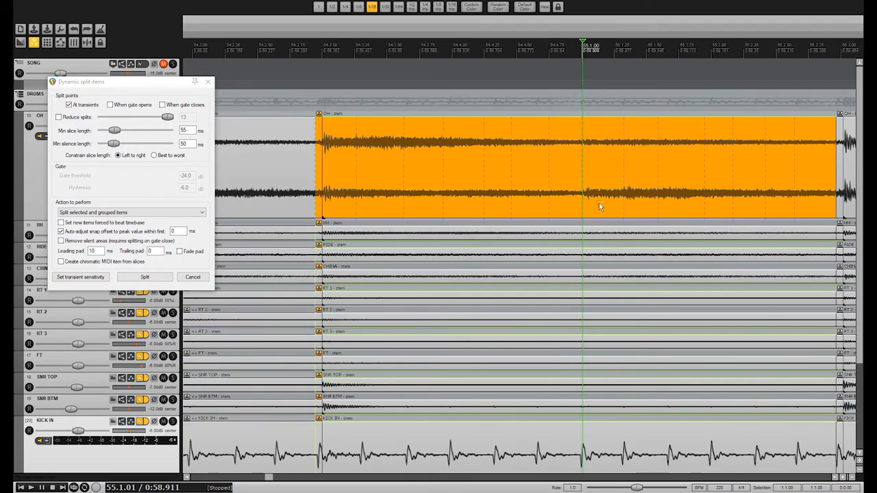
- Split the OH section at its transients, review the slices, and select the SNR TOP item
click(145, 277)
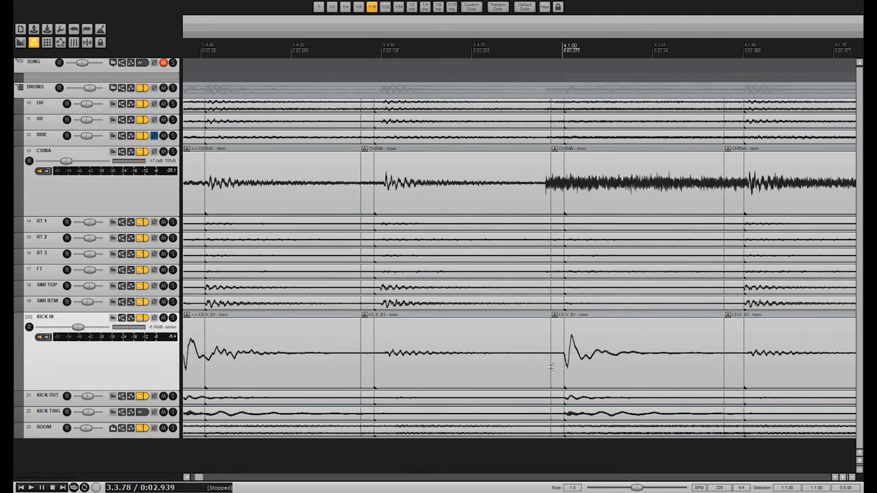
scroll(right, 3)
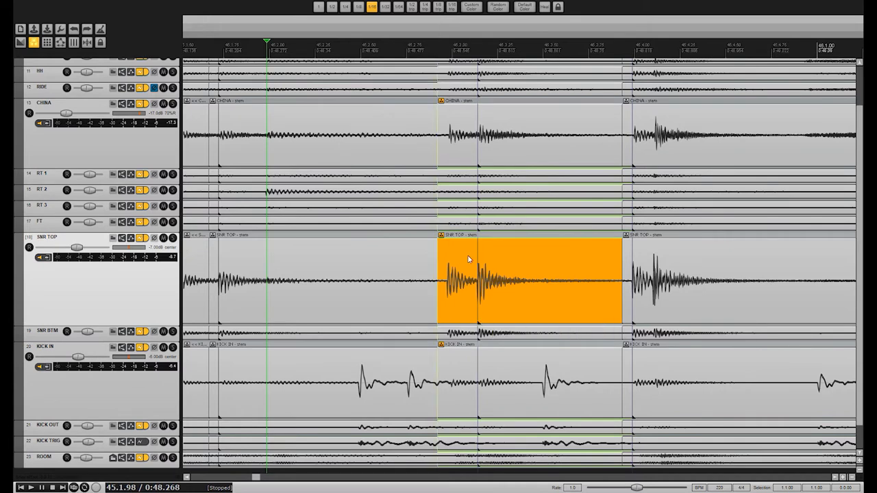
mouse_move(517, 309)
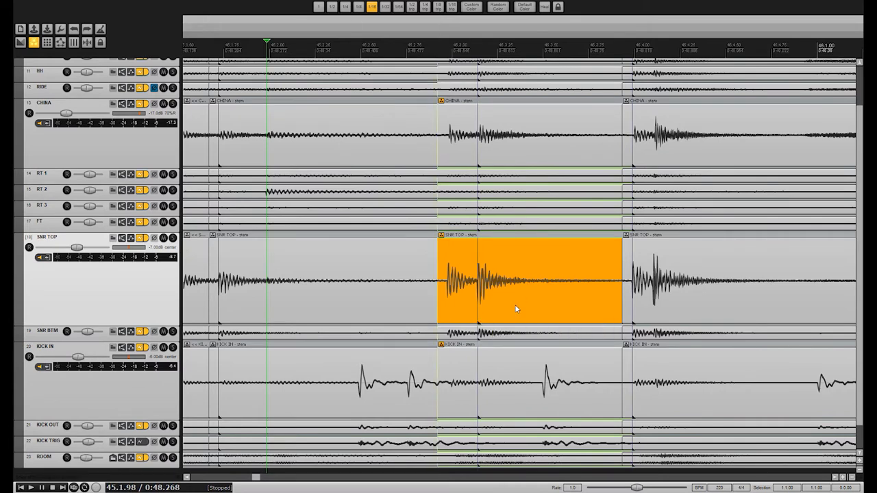
click(29, 487)
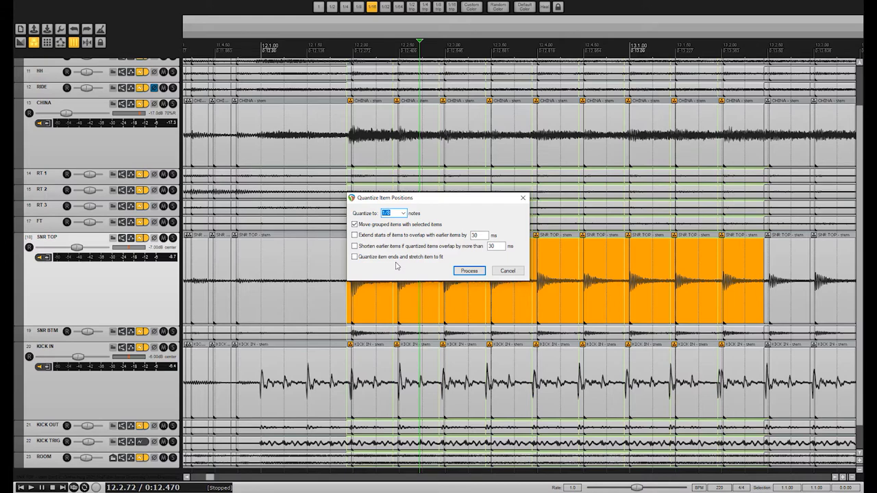
- Quantize the selected snare slices and their grouped items to 1/8 notes
click(468, 270)
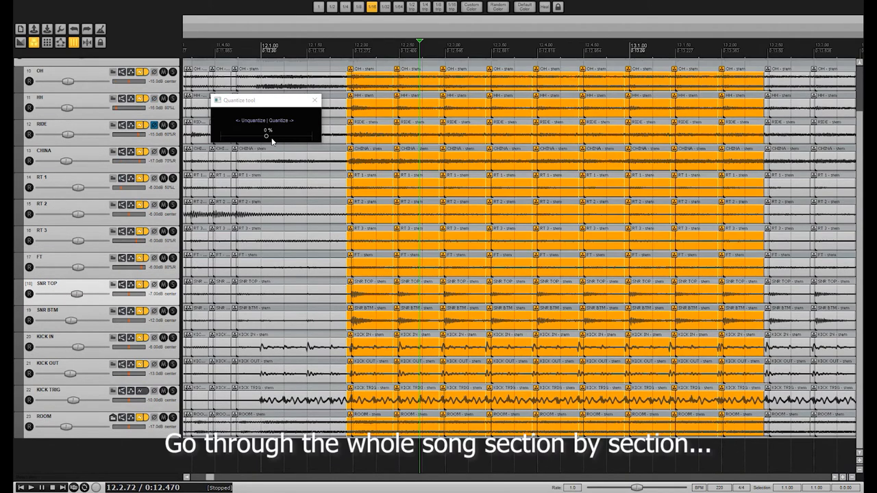
- Drag the quantize strength slider to about 41% for each section's drum items
drag(247, 137, 287, 136)
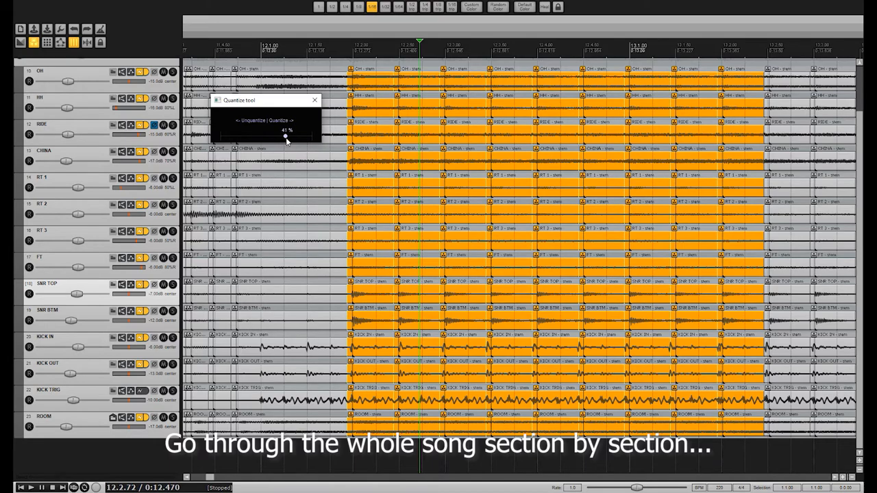
drag(285, 135, 301, 135)
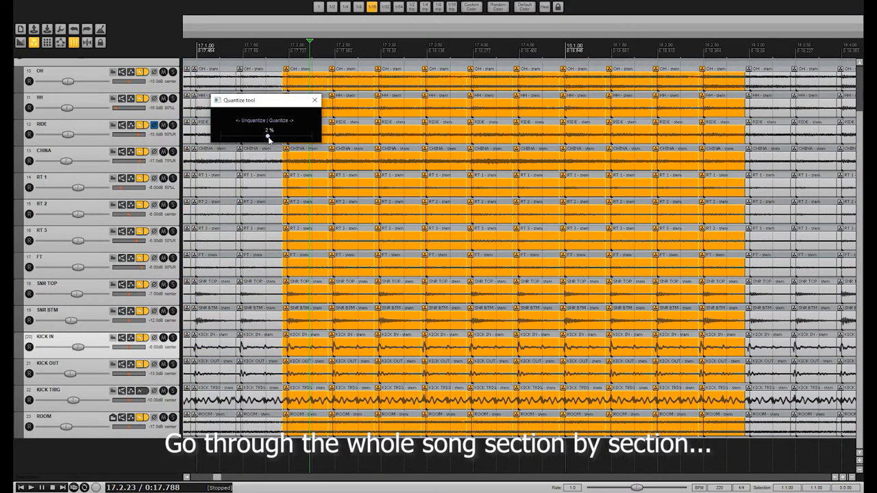
drag(267, 136, 265, 136)
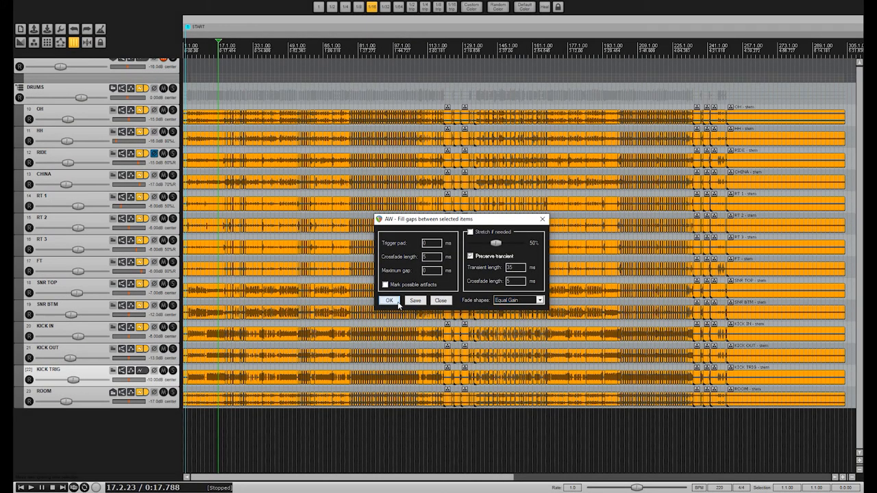
- Fill gaps between all drum items with 5 ms crossfades, preserving transients
click(389, 300)
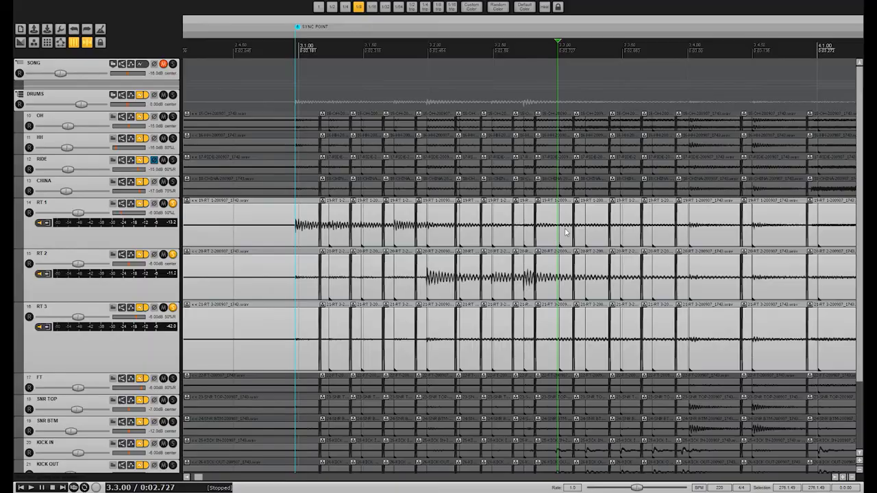